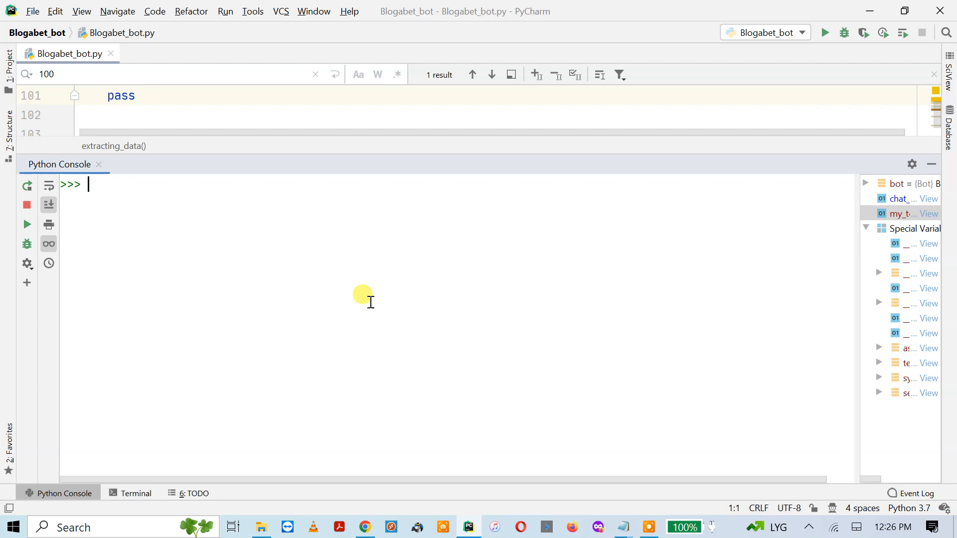
pyautogui.moveTo(584, 512)
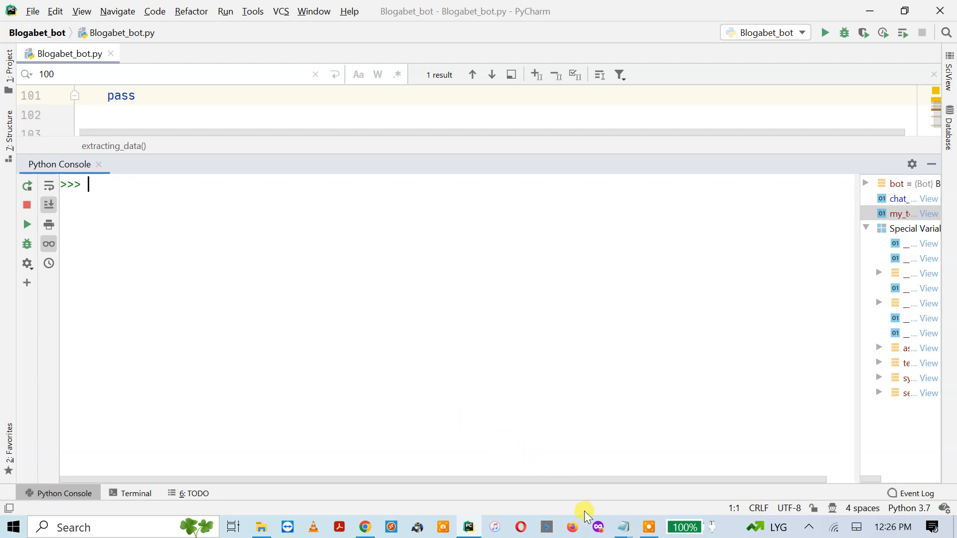
# Jot notes about BotFather and the channel chat id at the prompt, then clear them
pyautogui.click(621, 526)
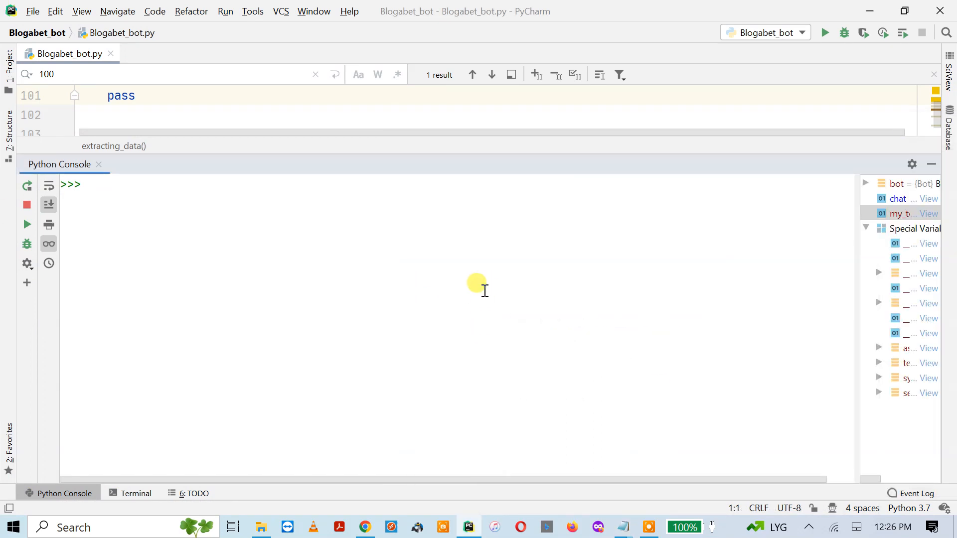
pyautogui.write('Bot')
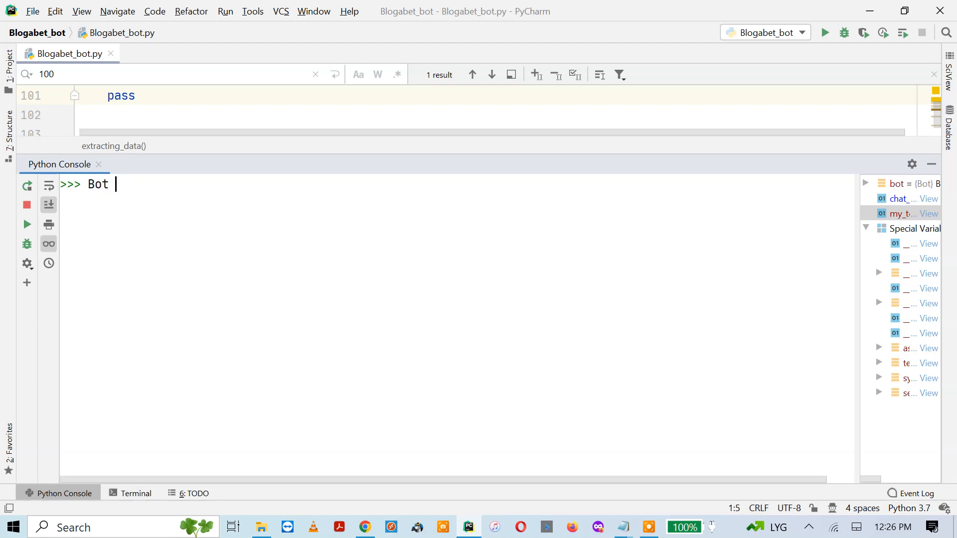
pyautogui.write('Father')
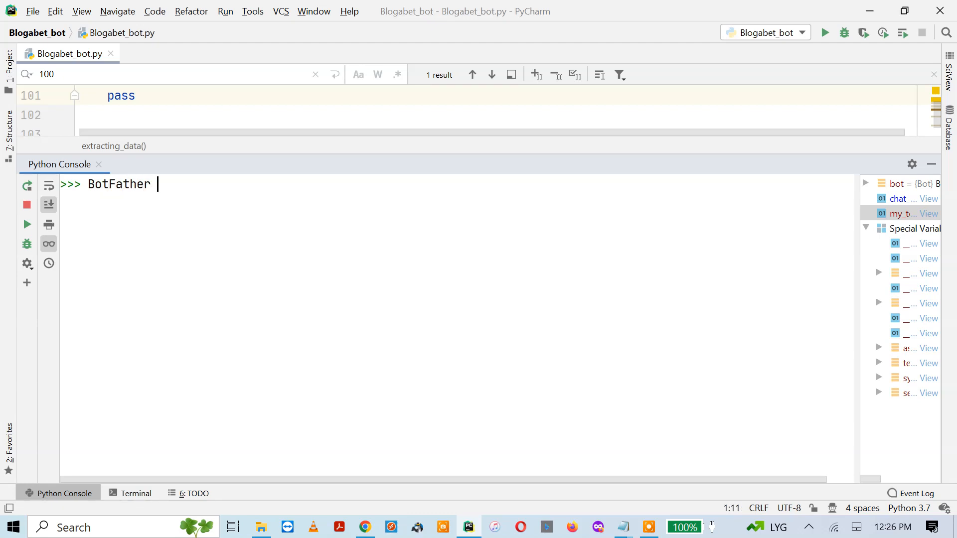
pyautogui.write('-')
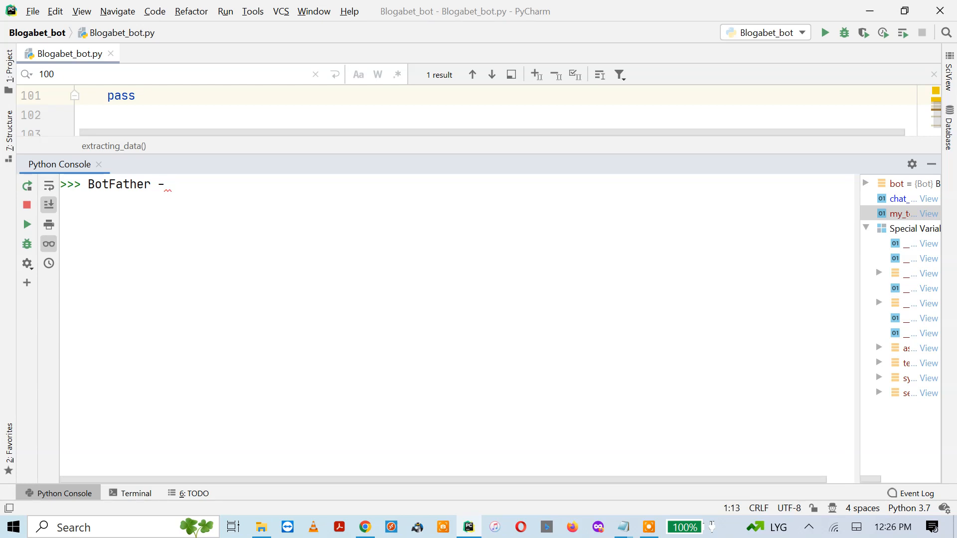
pyautogui.moveTo(88, 185); pyautogui.dragTo(172, 185)
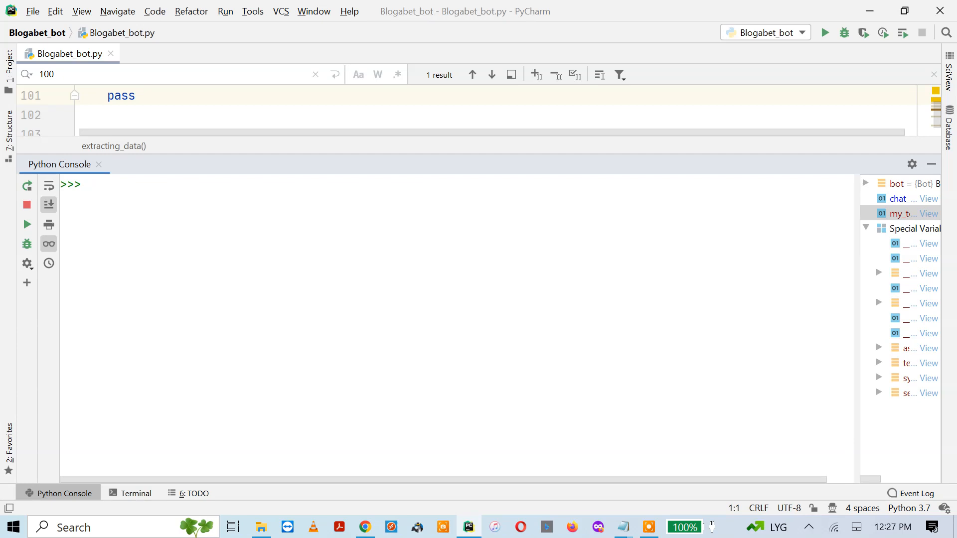
pyautogui.write('Channel C')
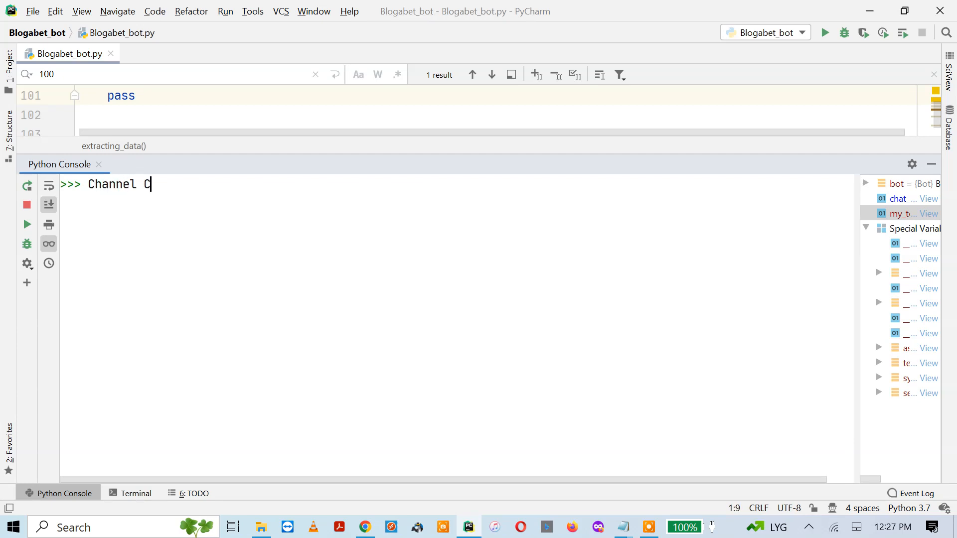
pyautogui.write('hat_if')
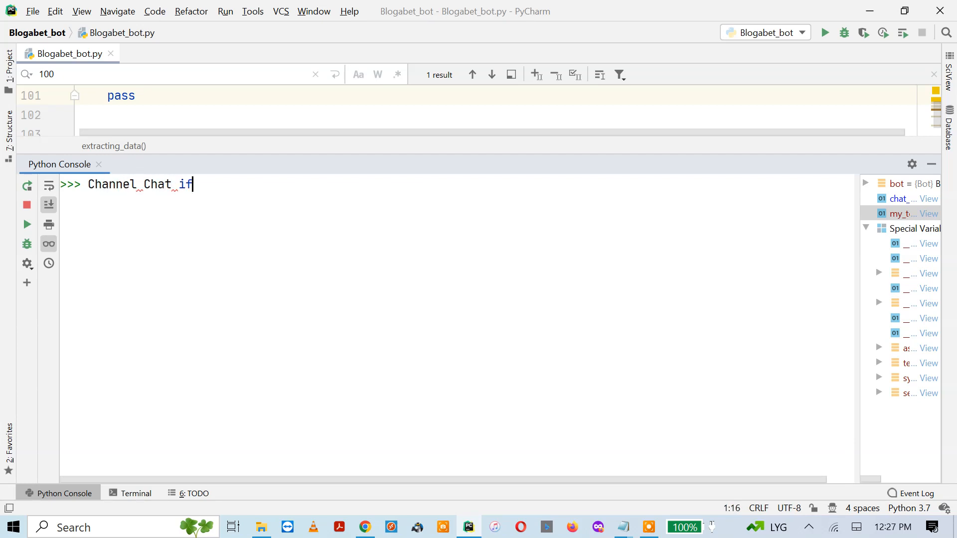
pyautogui.write('of any')
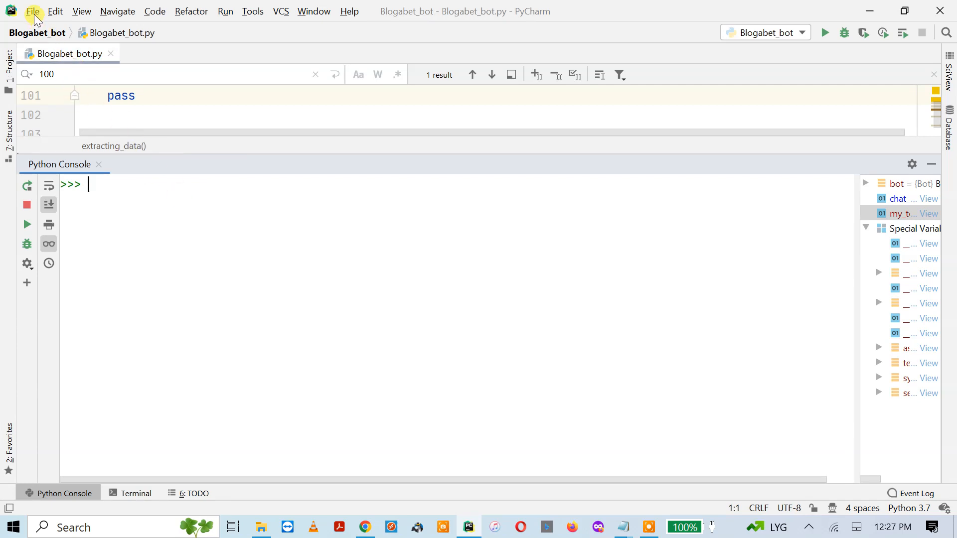
# Check the project interpreter packages for the python telegram library and close settings
pyautogui.click(32, 11)
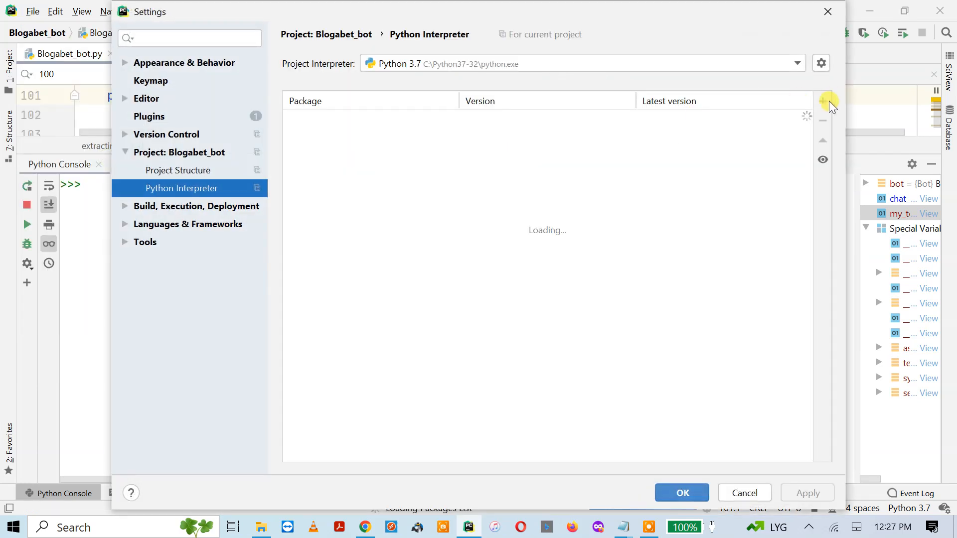
pyautogui.moveTo(828, 102)
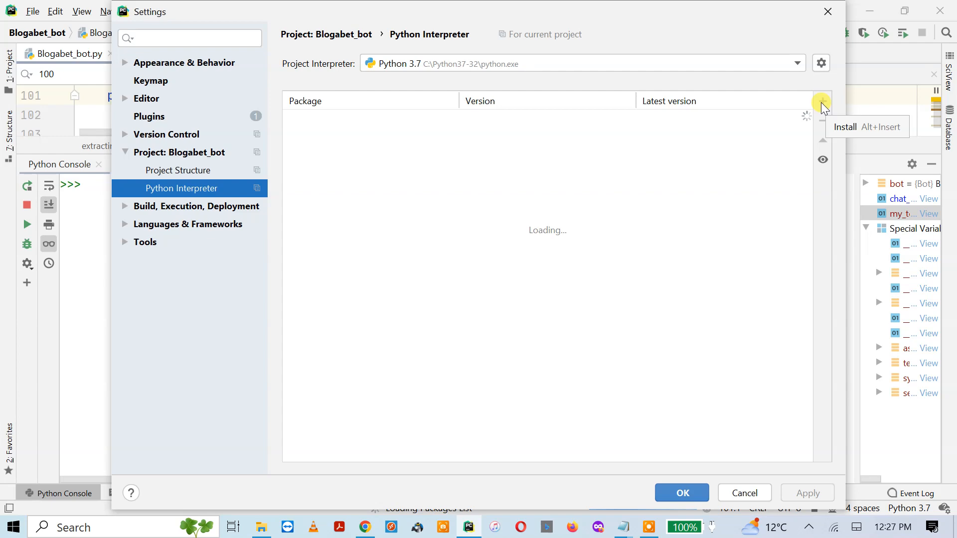
pyautogui.click(821, 101)
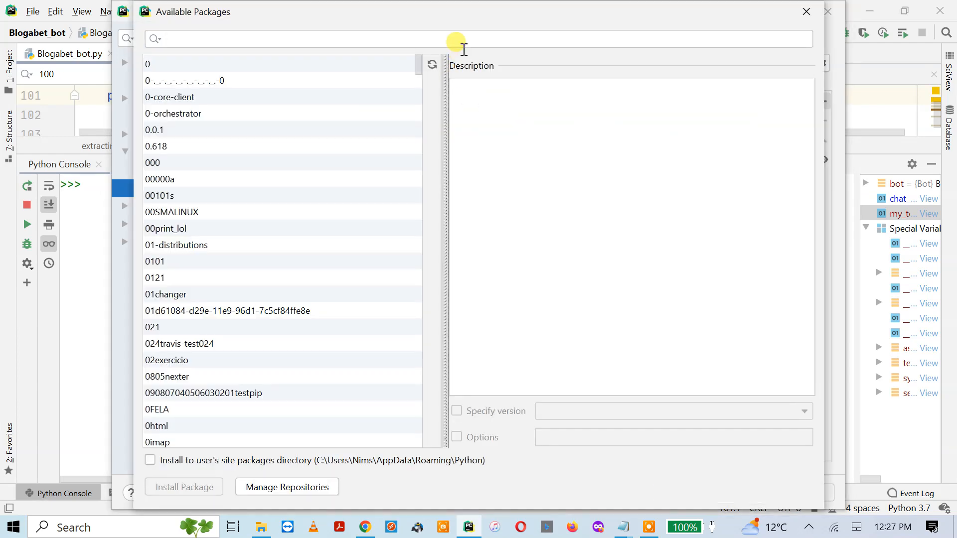
pyautogui.write('pytho')
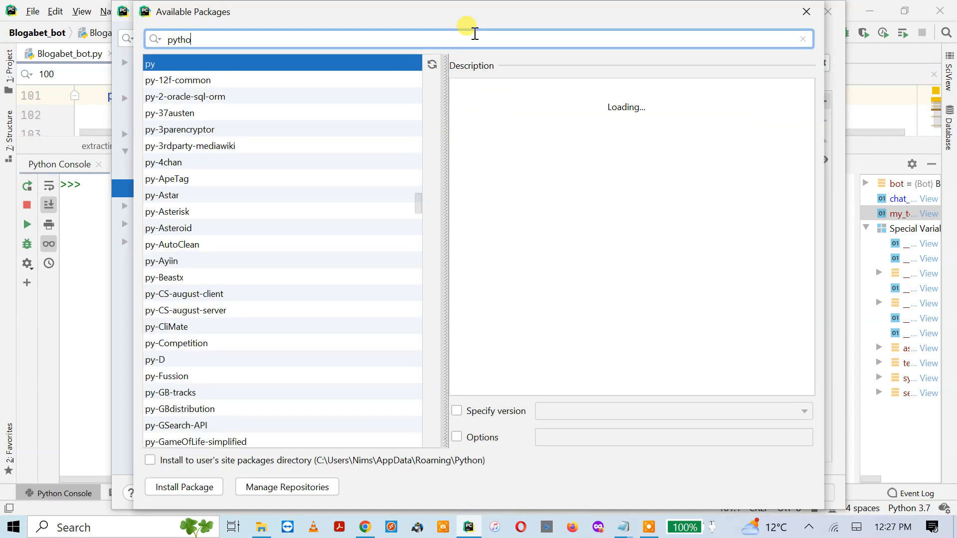
pyautogui.write('n')
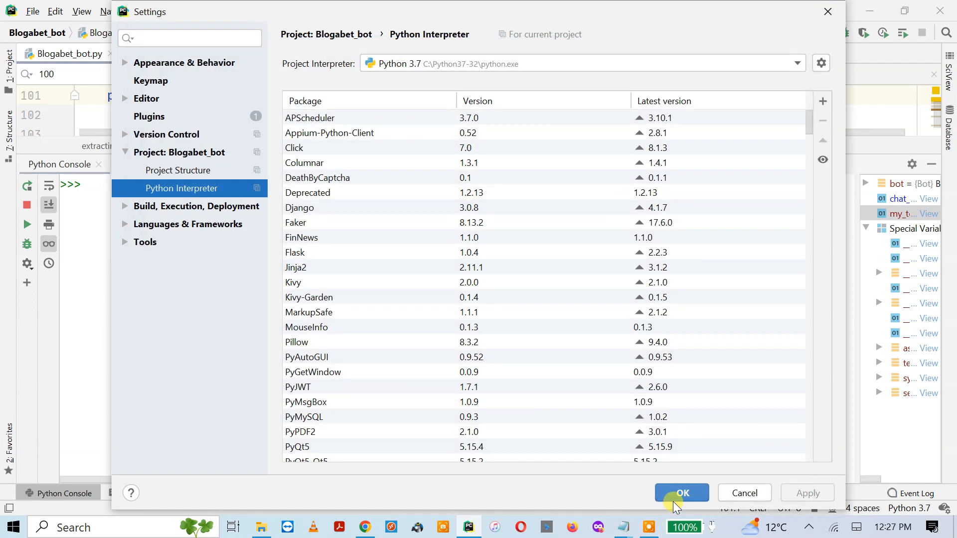
pyautogui.click(681, 493)
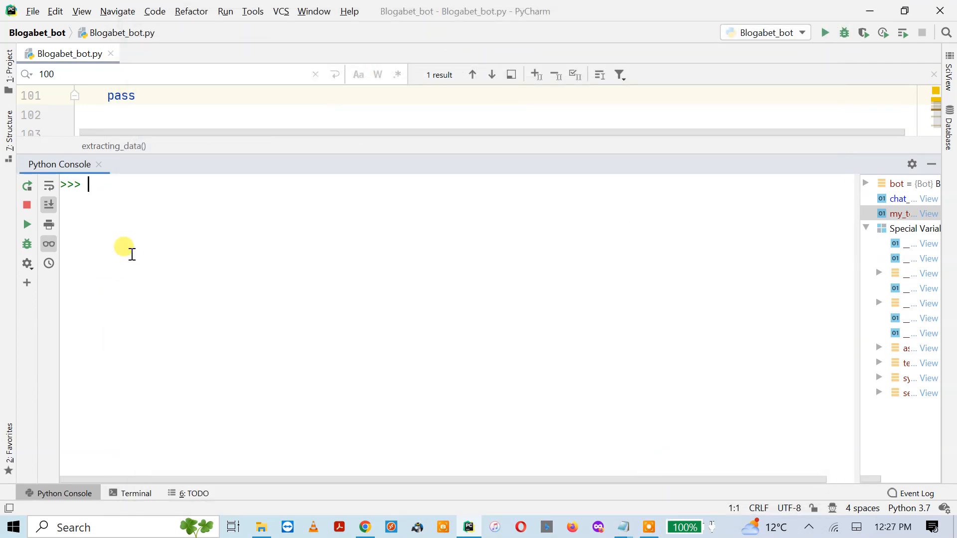
# Import telegram, then import asyncio after a failed misspelled asynico import
pyautogui.write('import telegram')
pyautogui.write('import ay')
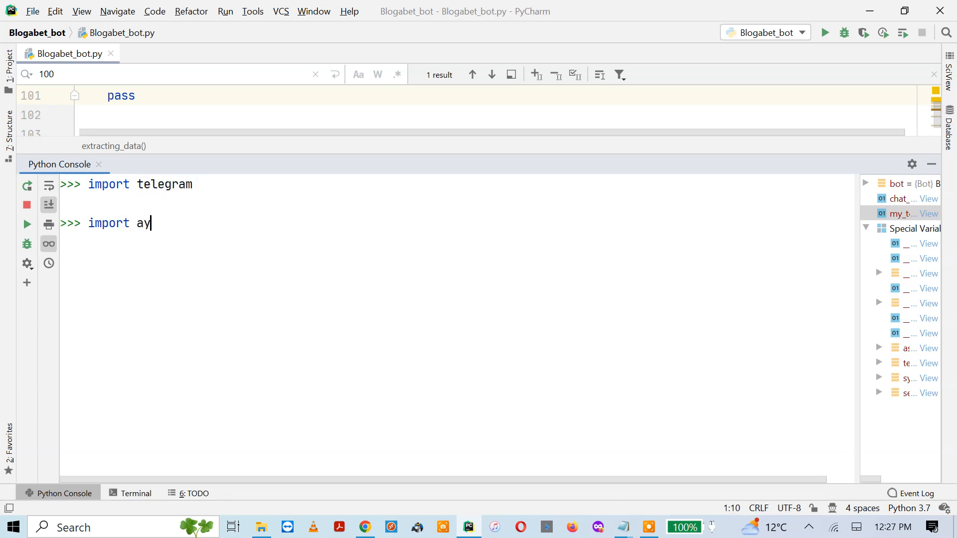
pyautogui.write('nico')
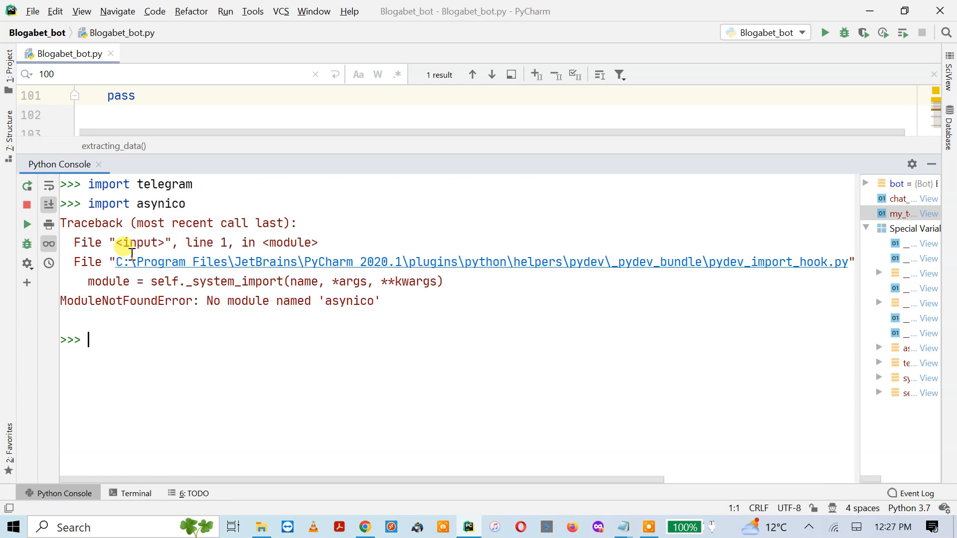
pyautogui.write('import asyn')
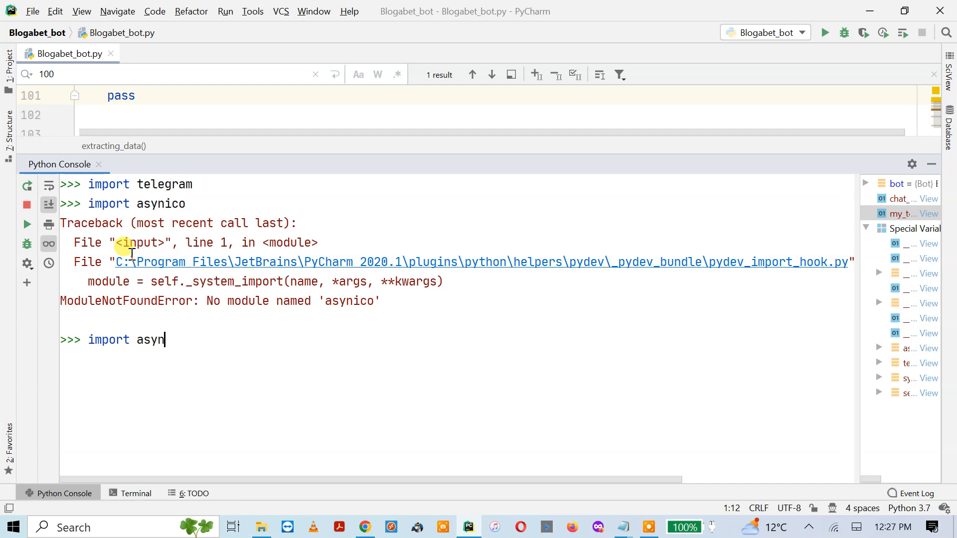
pyautogui.write('io')
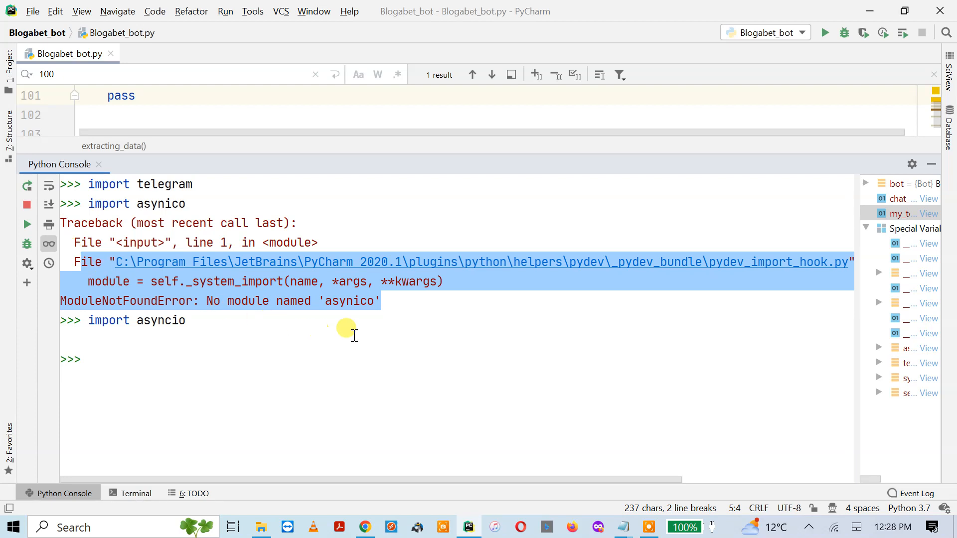
pyautogui.moveTo(369, 235)
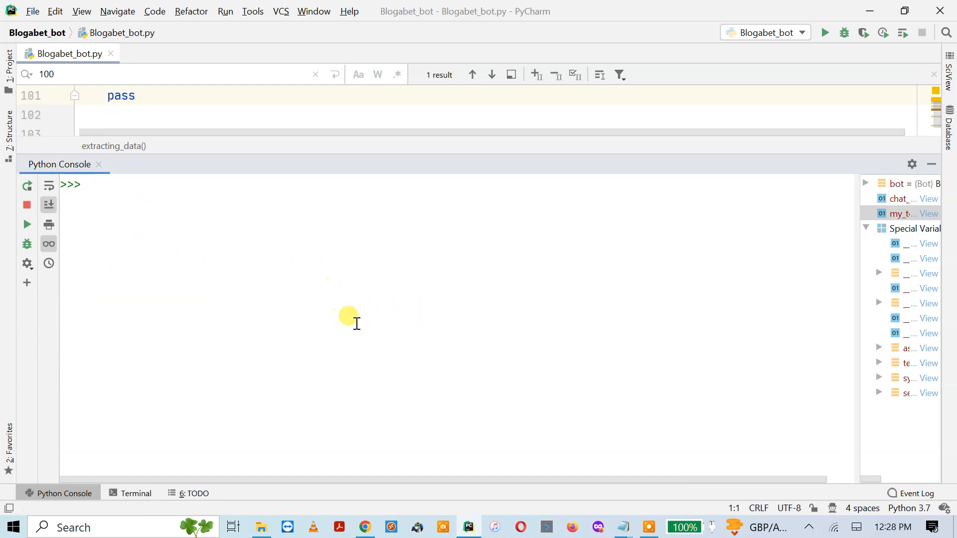
pyautogui.moveTo(342, 263)
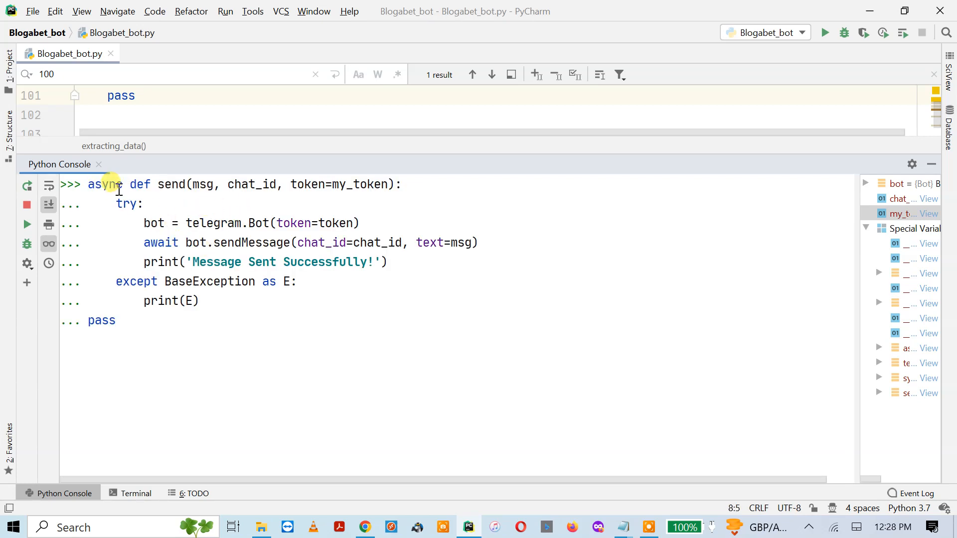
# Review the async send definition (async, send, chat_id) and submit it back to a prompt
pyautogui.doubleClick(104, 185)
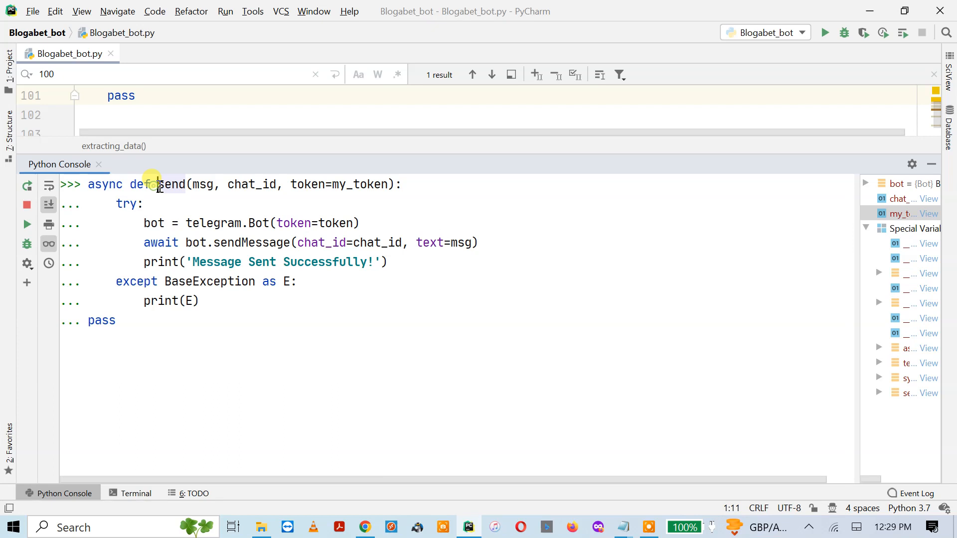
pyautogui.doubleClick(170, 185)
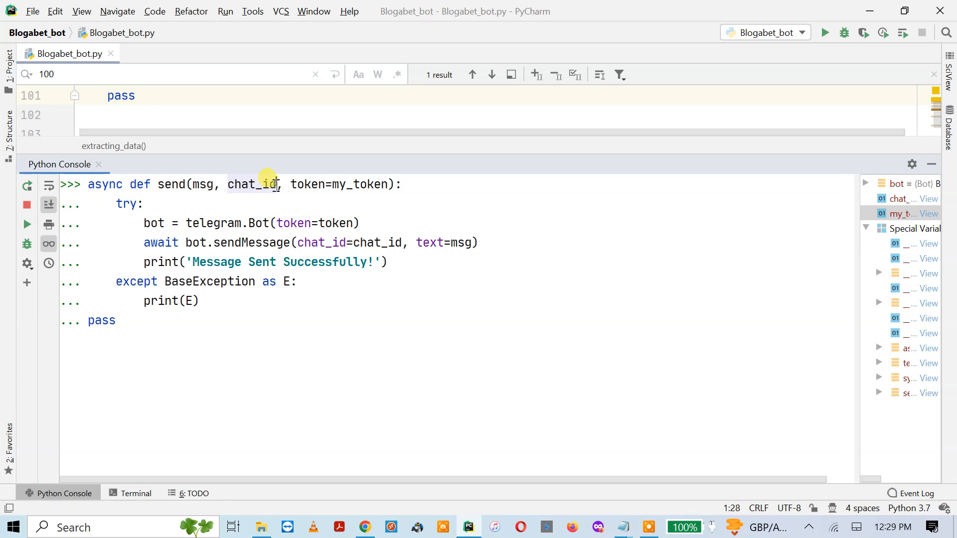
pyautogui.doubleClick(252, 184)
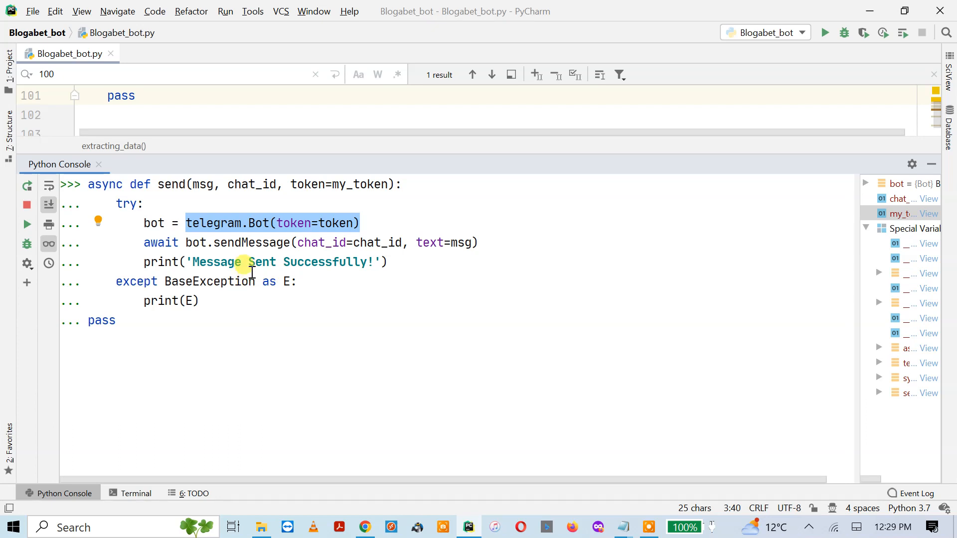
pyautogui.moveTo(179, 295)
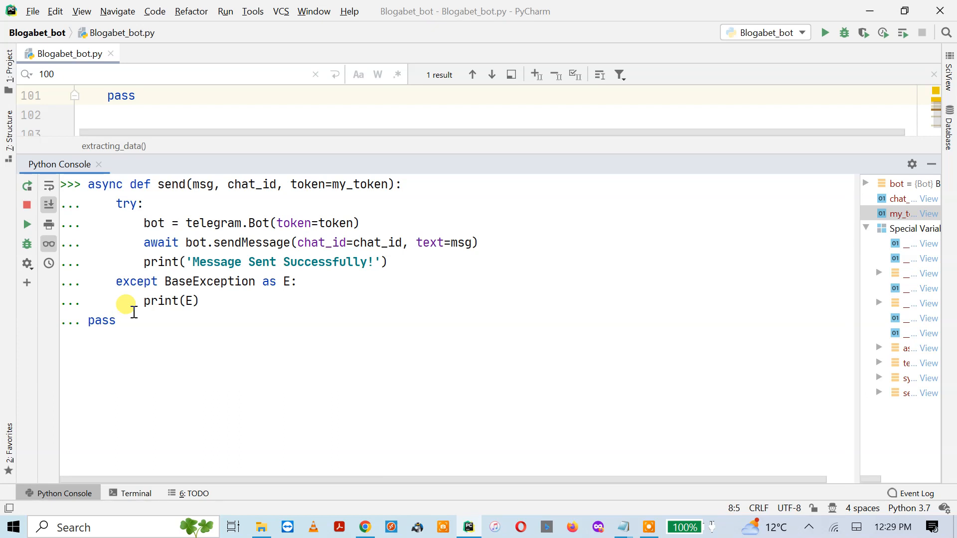
pyautogui.click(115, 320)
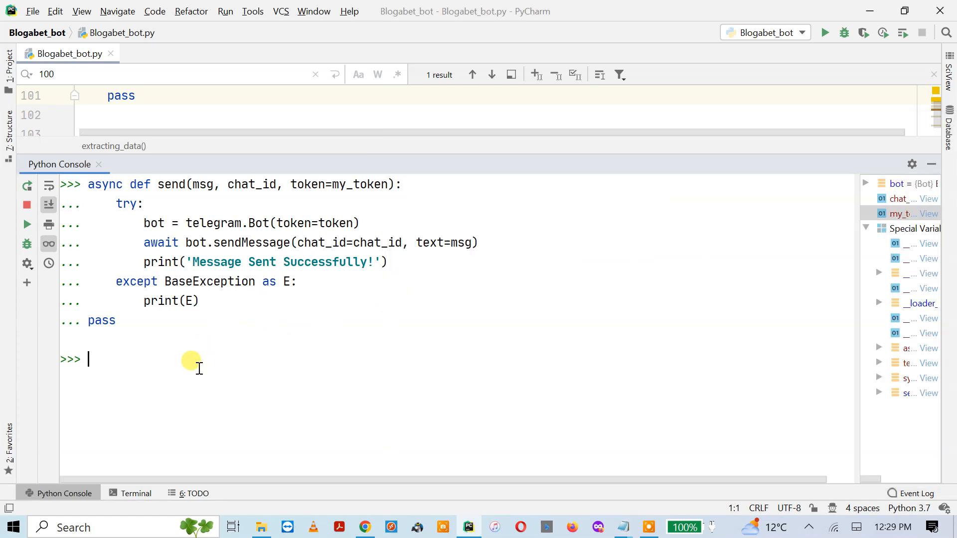
# Enter asyncio.run(send(MessageString, chat_id, my_token)) at the console prompt
pyautogui.write('send')
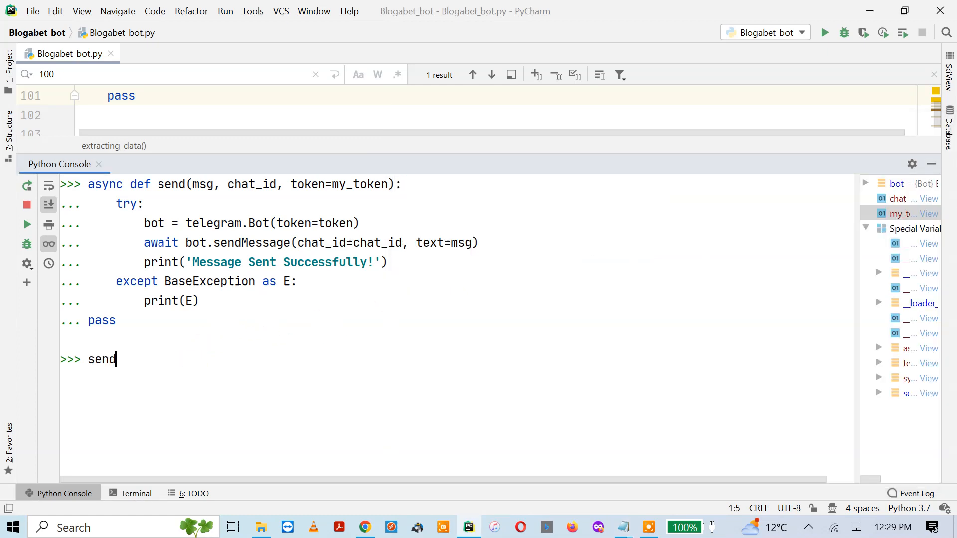
pyautogui.write('()')
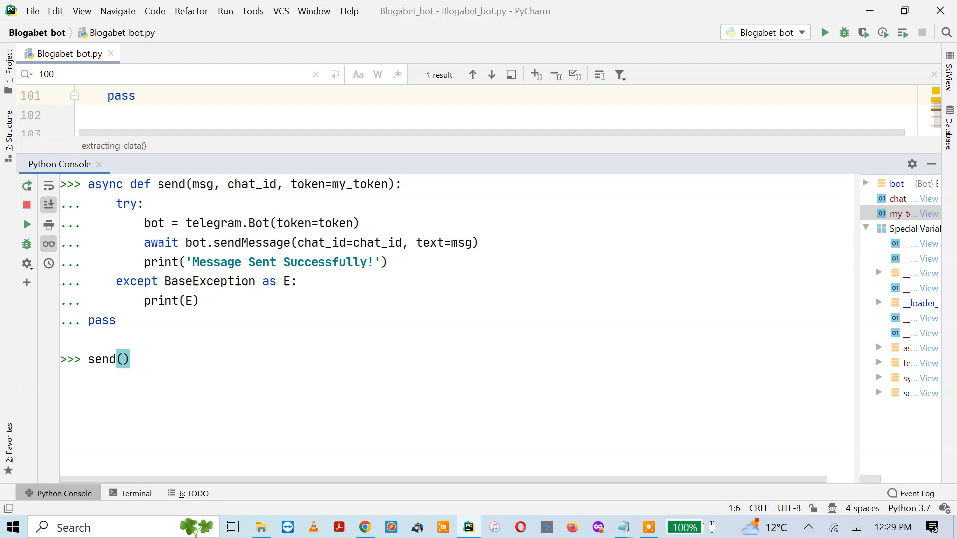
pyautogui.write("'',")
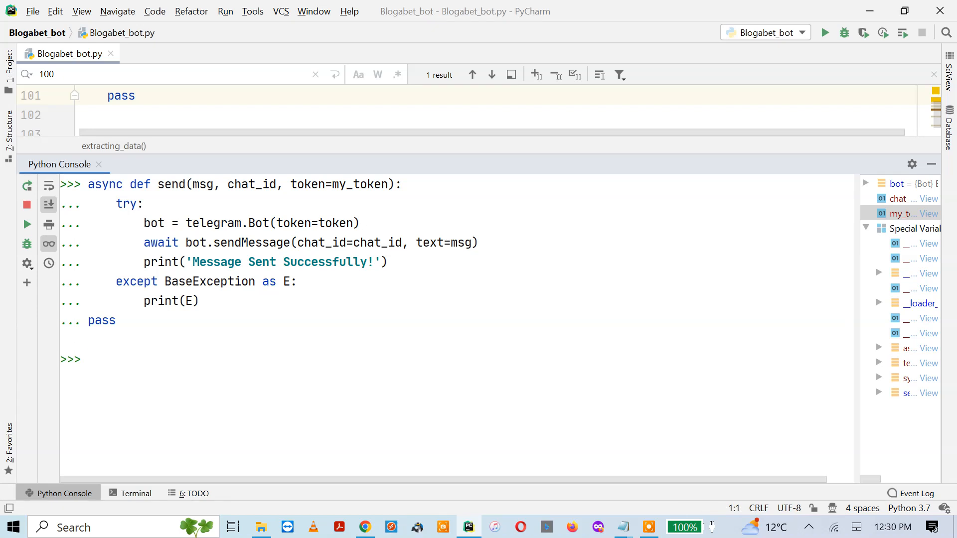
pyautogui.write('a')
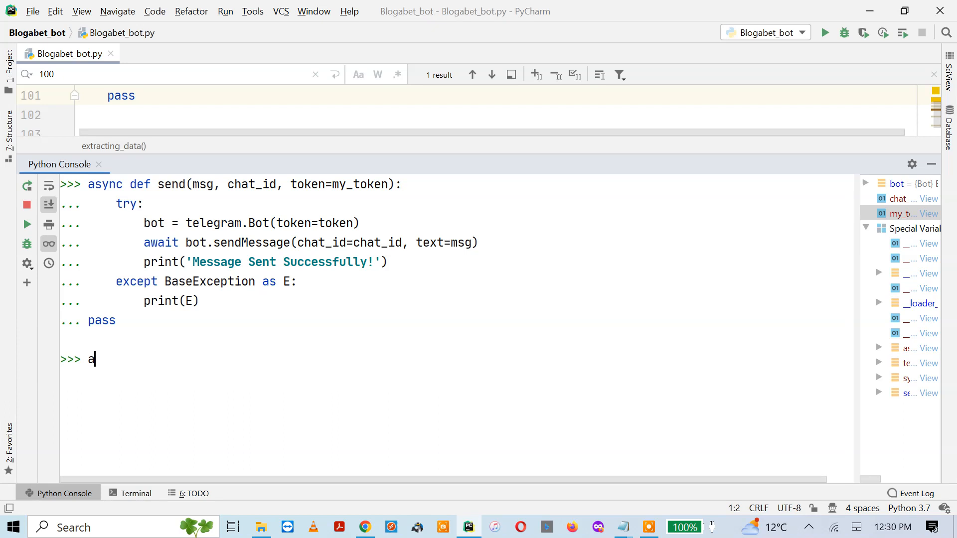
pyautogui.write('syni')
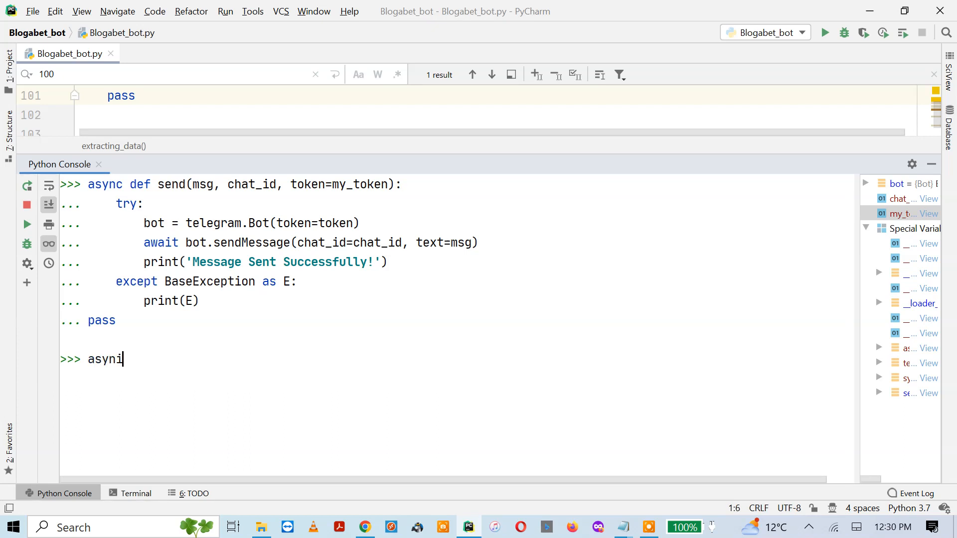
pyautogui.press('Backspace')
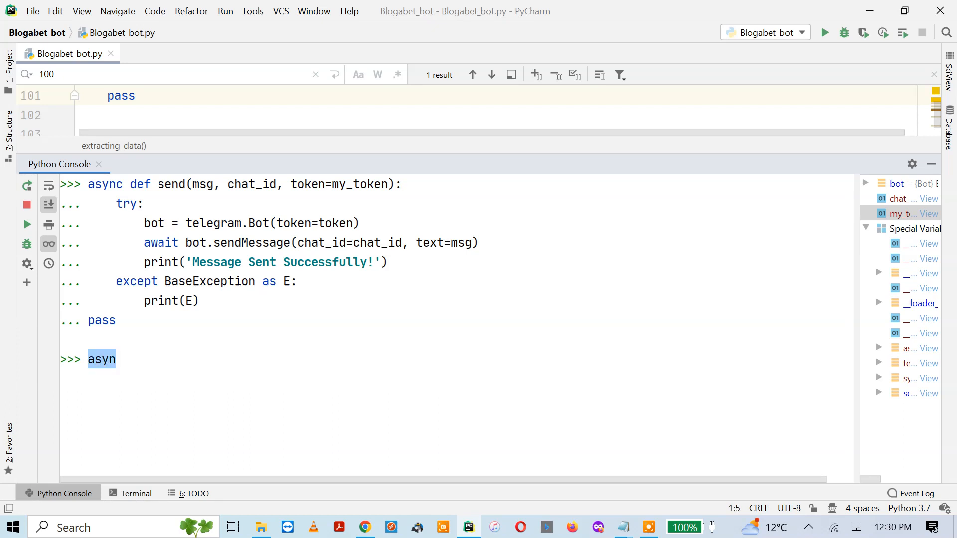
pyautogui.write('cio.run(send(MessageString, chat_id, my_token))')
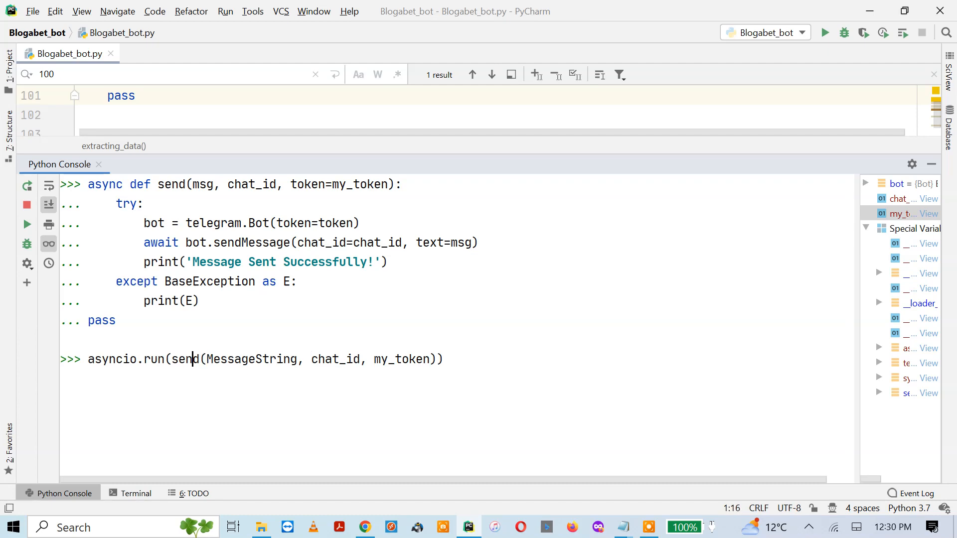
# Replace MessageString with 'This is the Text from Telegram bot' and run the call
pyautogui.doubleClick(154, 359)
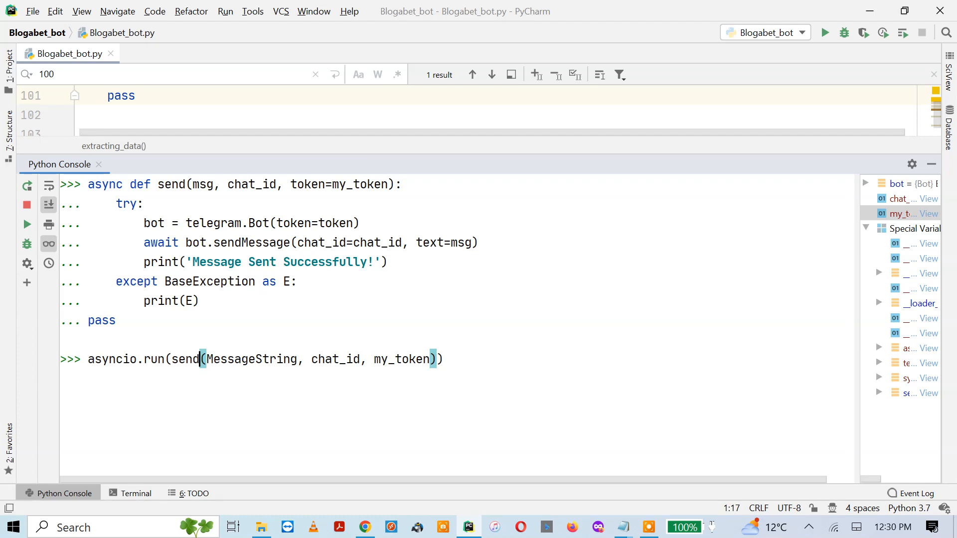
pyautogui.doubleClick(250, 359)
pyautogui.write("'")
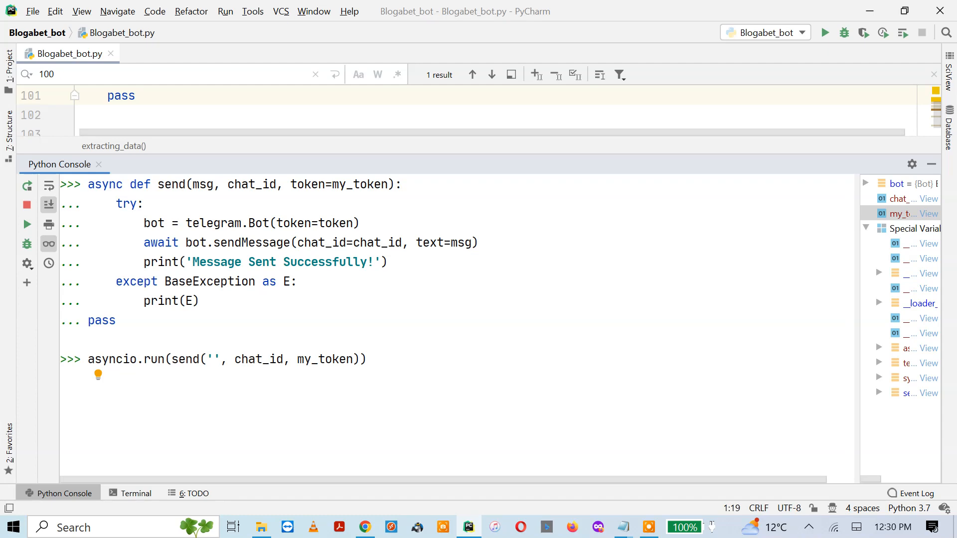
pyautogui.write('This is the Text from Tel')
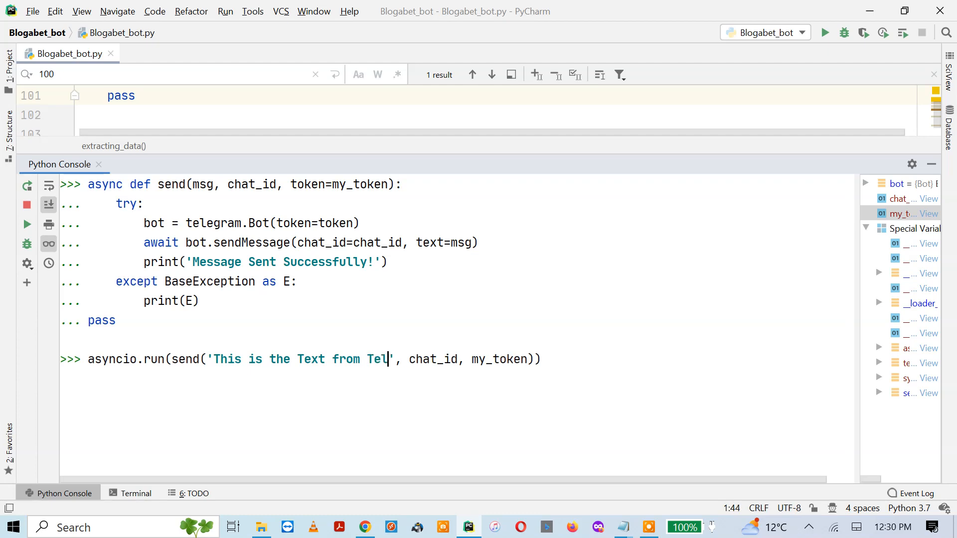
pyautogui.write('egrta')
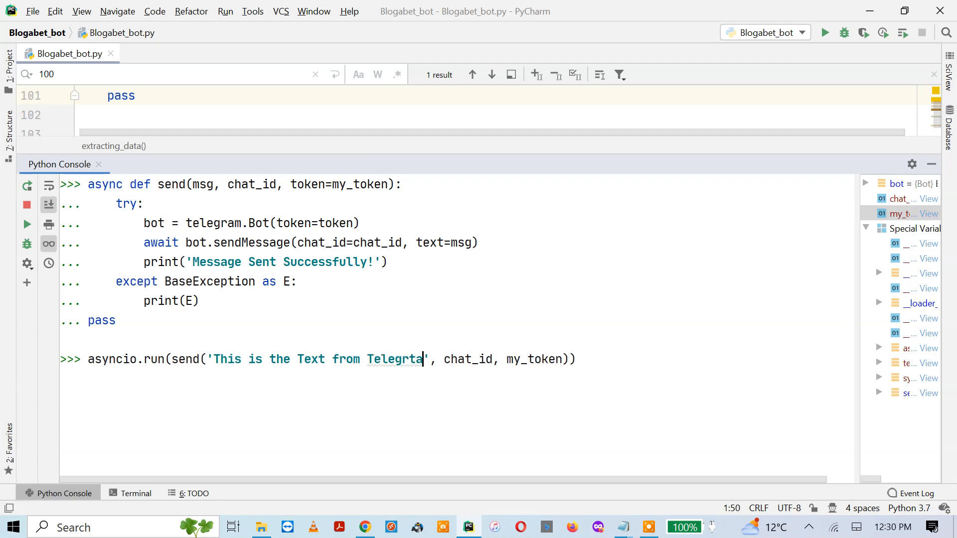
pyautogui.write('Telegram bot')
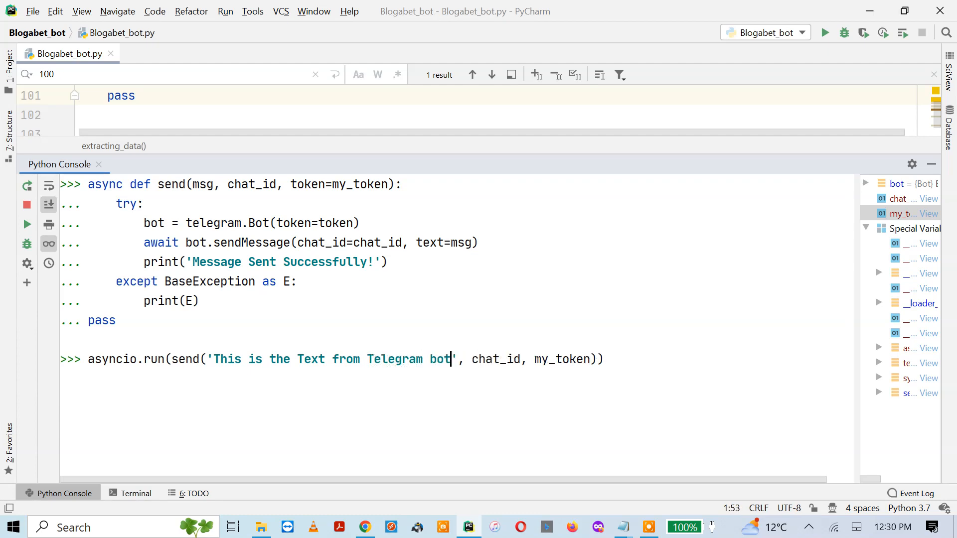
pyautogui.click(354, 359)
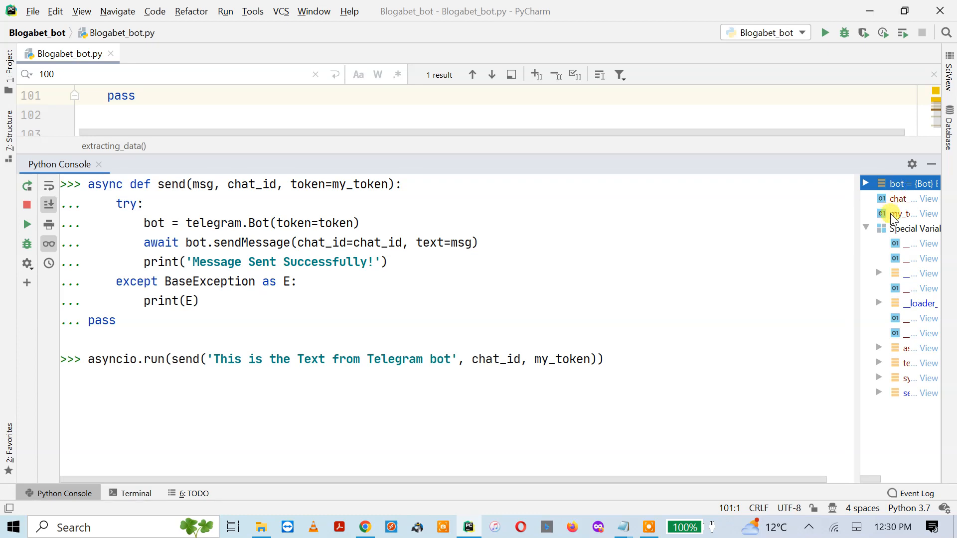
pyautogui.click(907, 213)
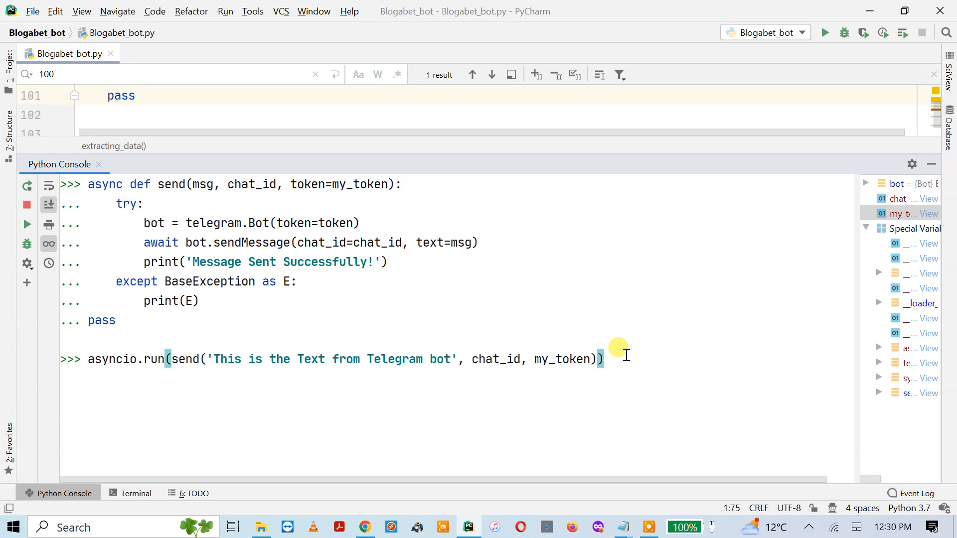
pyautogui.press('enter')
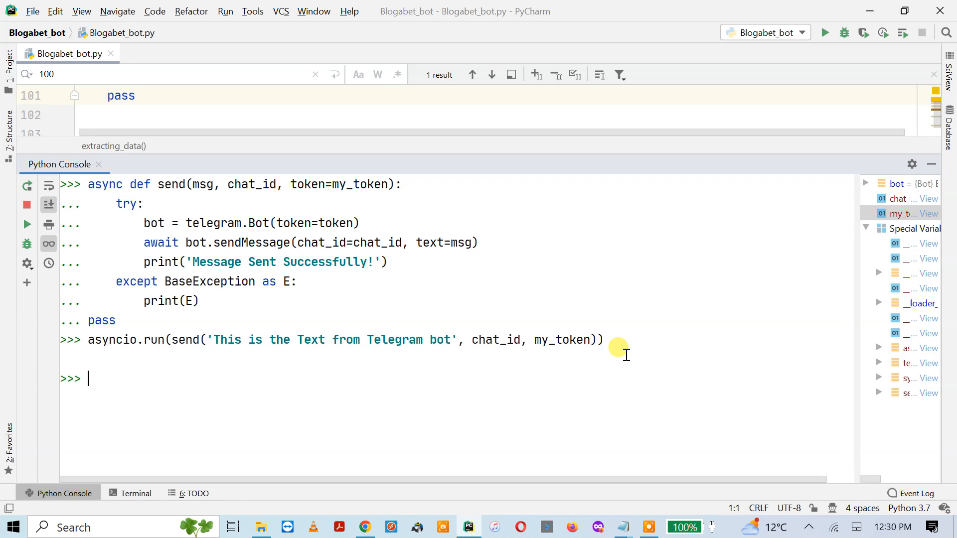
# Let the send call finish and show 'Message Sent Successfully!' in the console
pyautogui.press('enter')
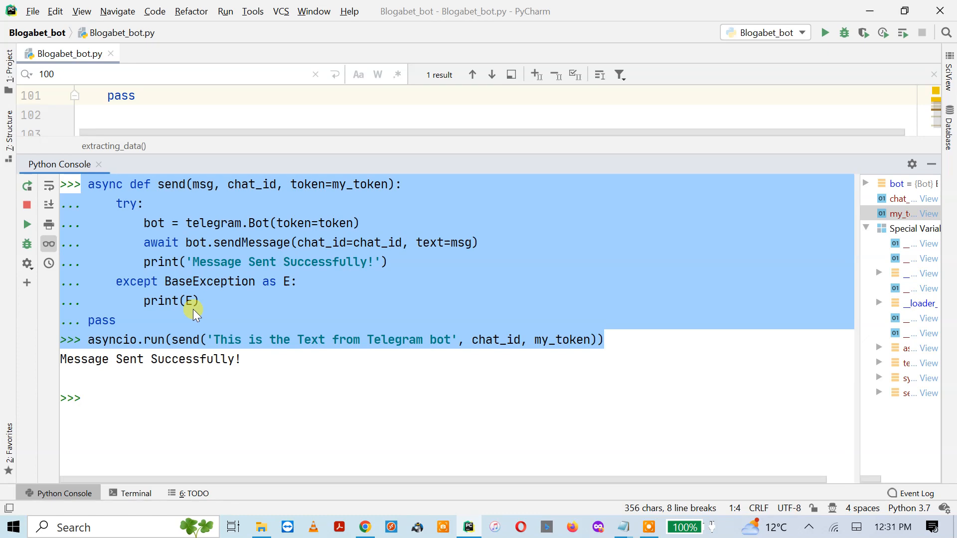
pyautogui.moveTo(210, 372)
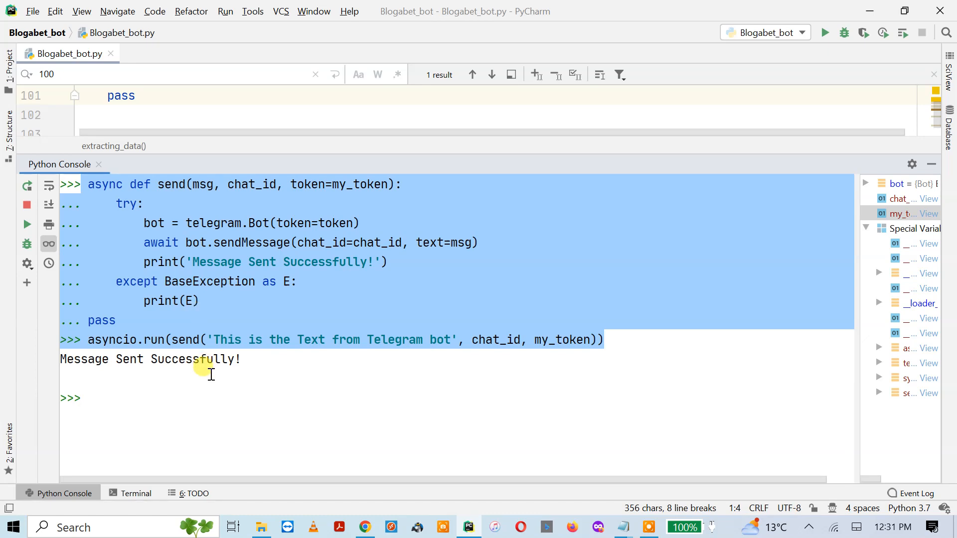